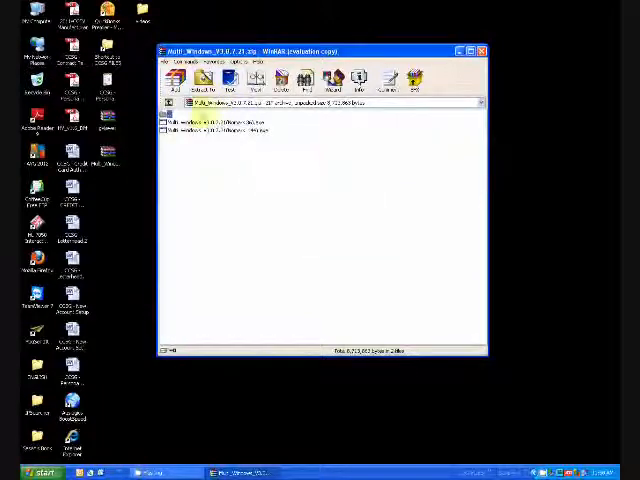
Extract the Multi Windows archive to the Desktop via WinRAR's Extract To dialog
left_click(203, 79)
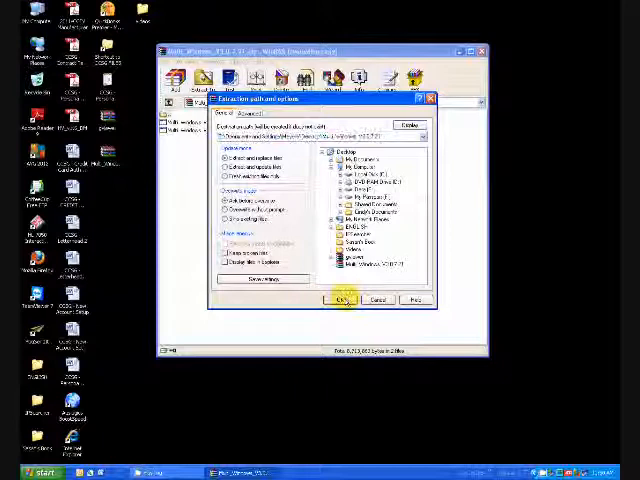
left_click(340, 300)
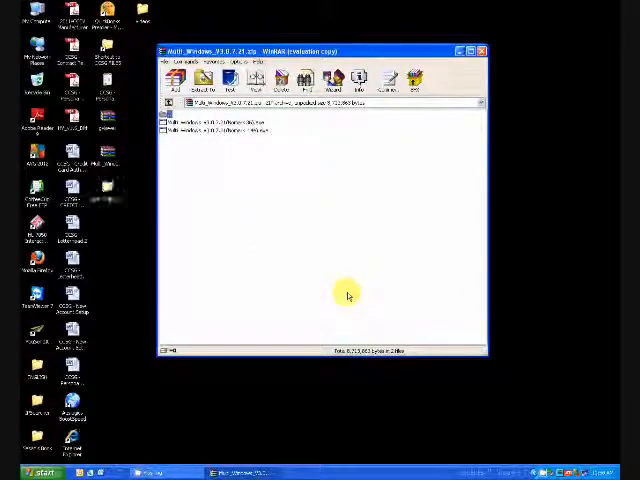
left_click(481, 50)
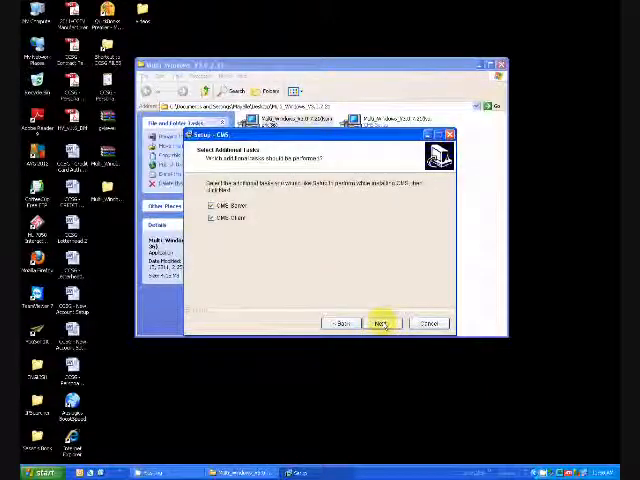
Install CMS Server and CMS Client through Next, Install, Finish, then close the extracted folder
left_click(380, 323)
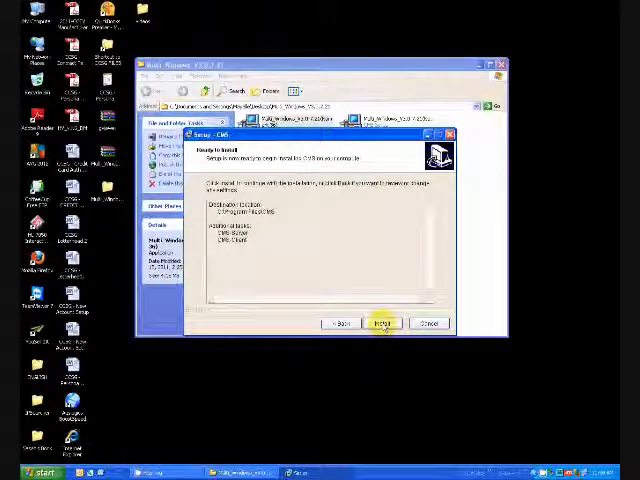
left_click(381, 322)
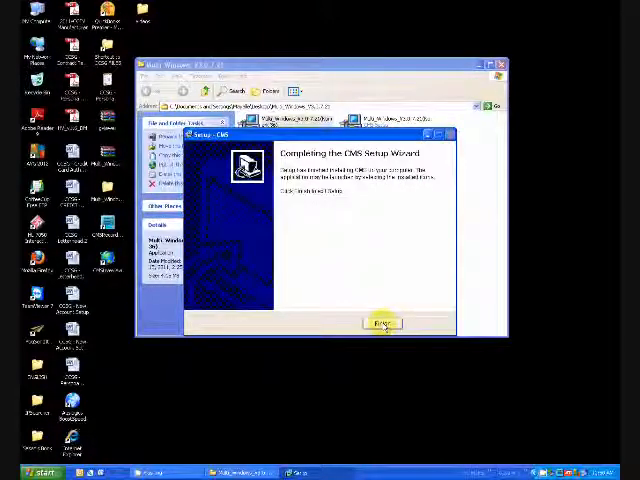
left_click(383, 324)
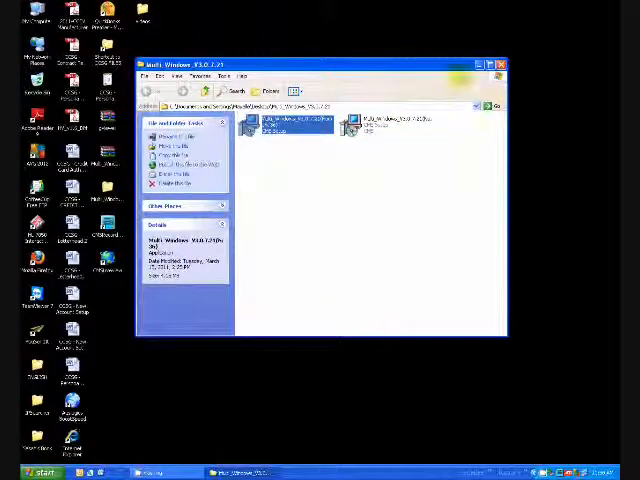
left_click(499, 64)
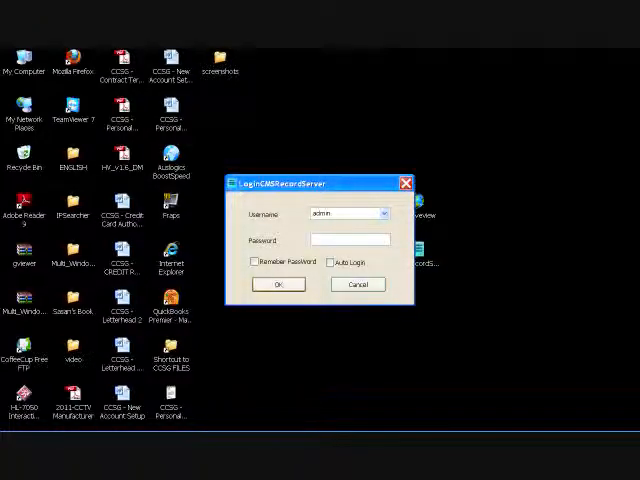
Log in to the record server with username admin
left_click(278, 284)
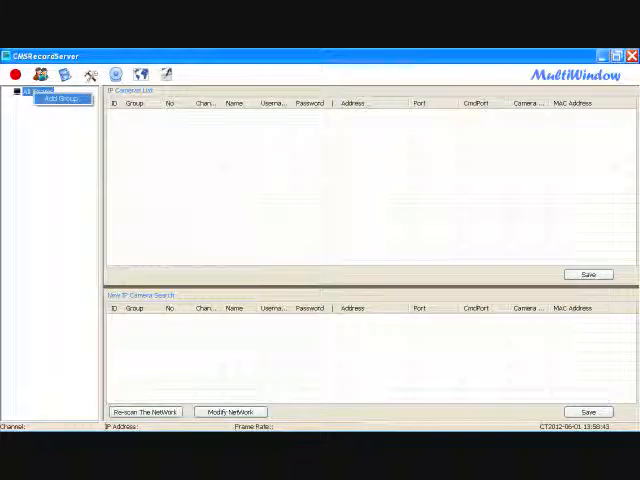
Add a new group named Demo under All IPcams
left_click(62, 98)
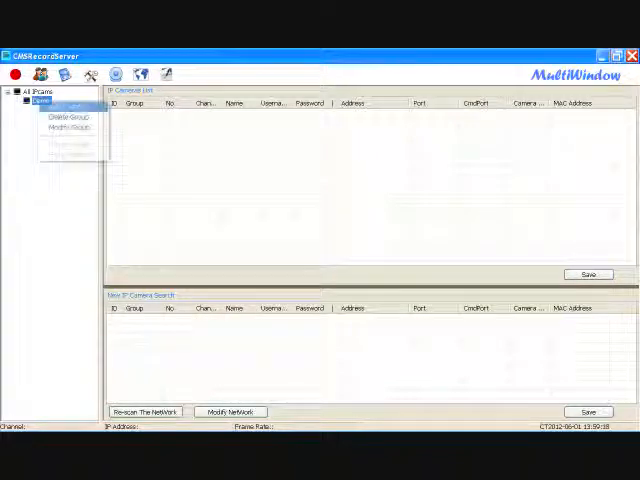
left_click(67, 115)
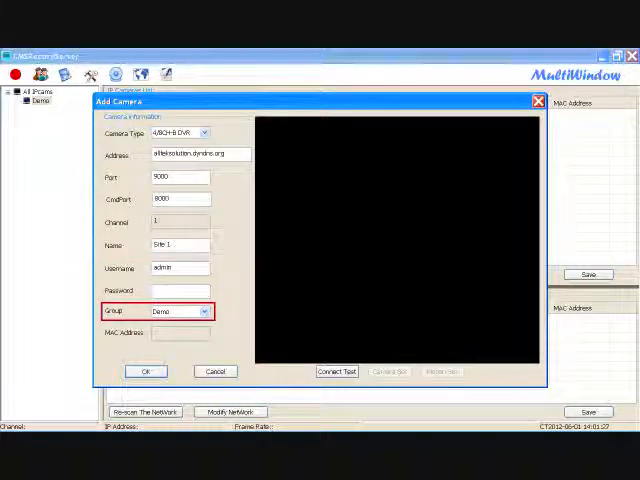
Run Connect Test on the DVR site and watch its parking-lot camera preview
left_click(337, 371)
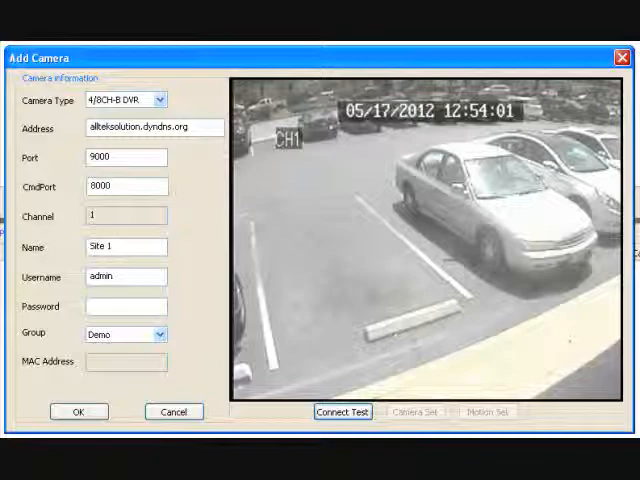
left_click(342, 411)
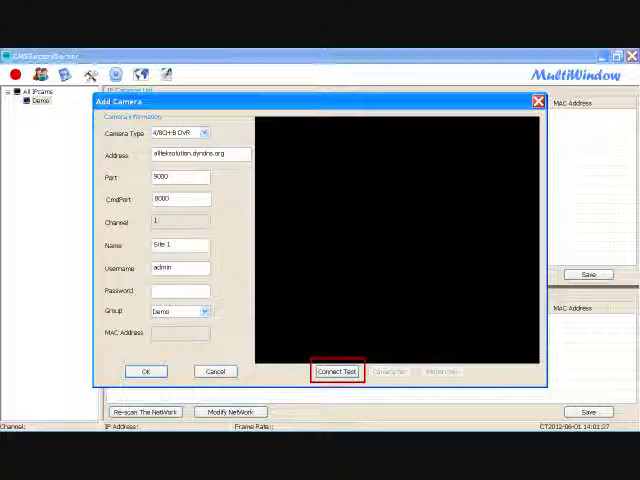
left_click(338, 371)
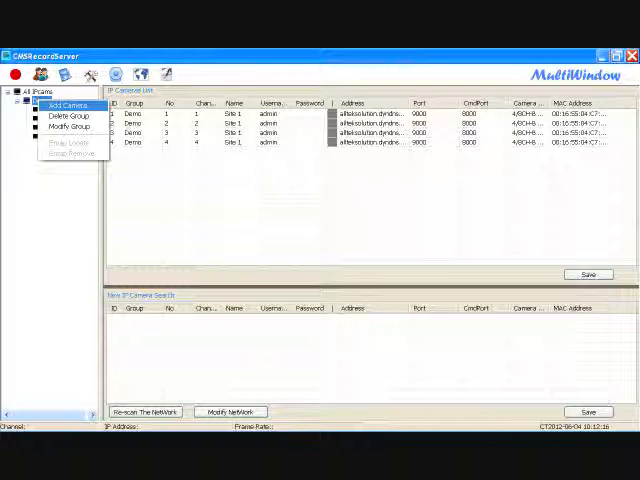
Add another camera to the Demo group from the tree
left_click(63, 104)
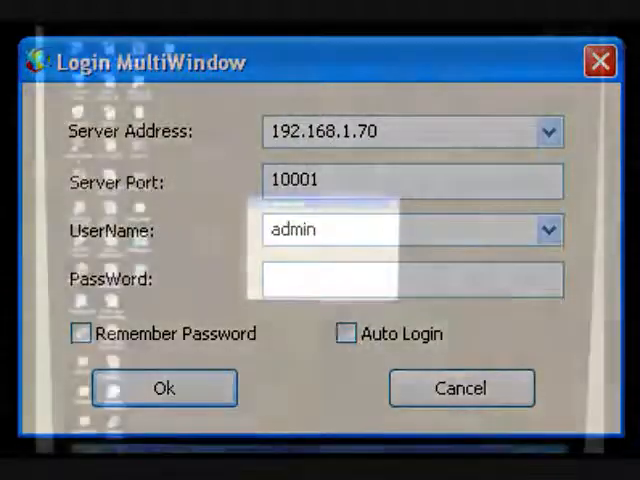
Log in to the record server at 192.168.1.70, port 10001, as admin
left_click(163, 387)
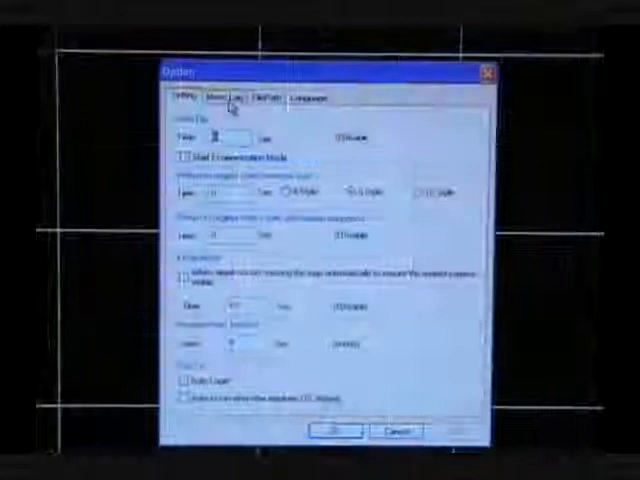
Show the logo and maximum-windows settings in the Option dialog, then confirm
left_click(226, 97)
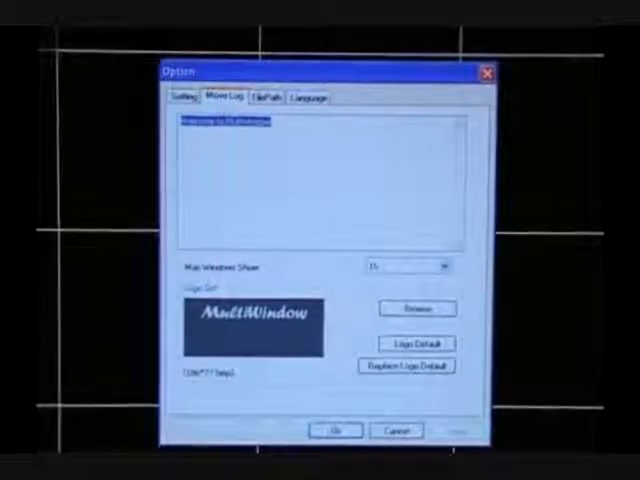
left_click(443, 267)
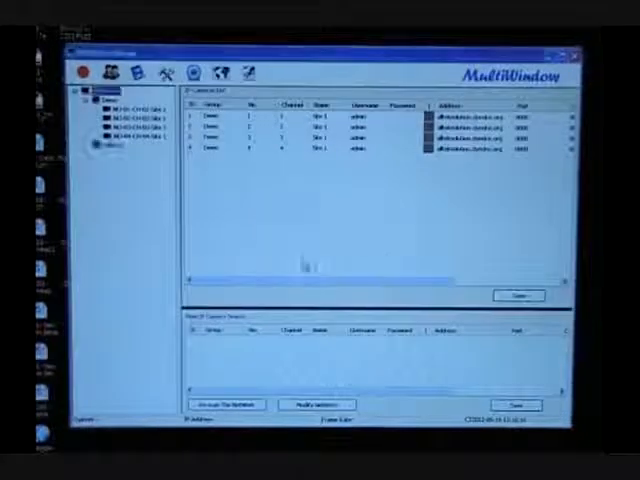
Bring up the context menu for the second group under All IPcams
right_click(114, 147)
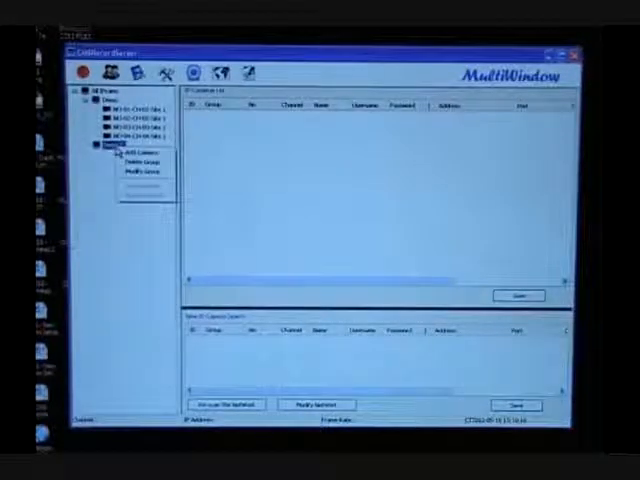